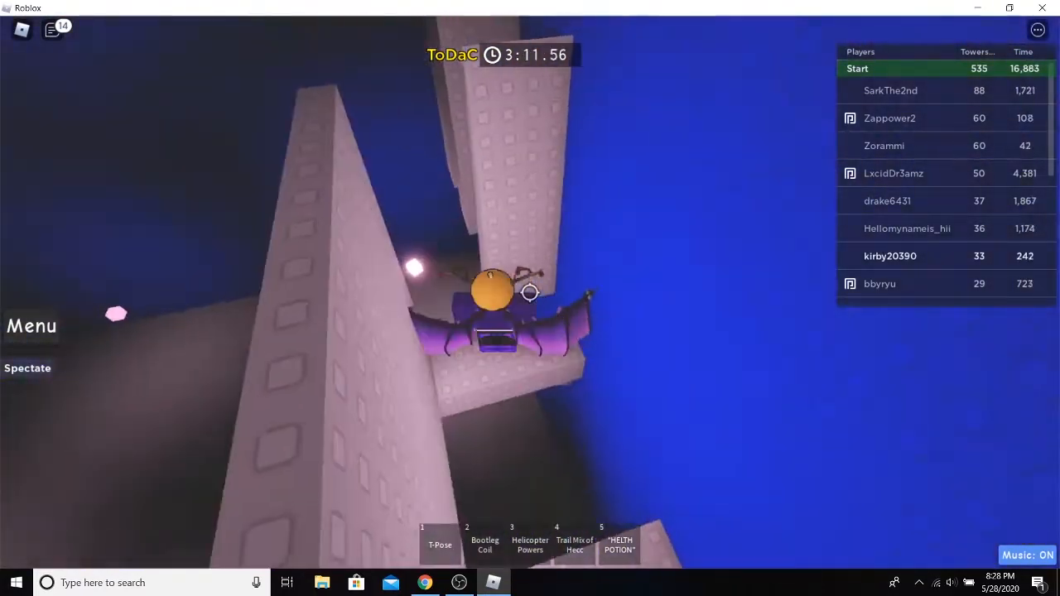
{"action": "mouse_move", "coordinate": [530, 291]}
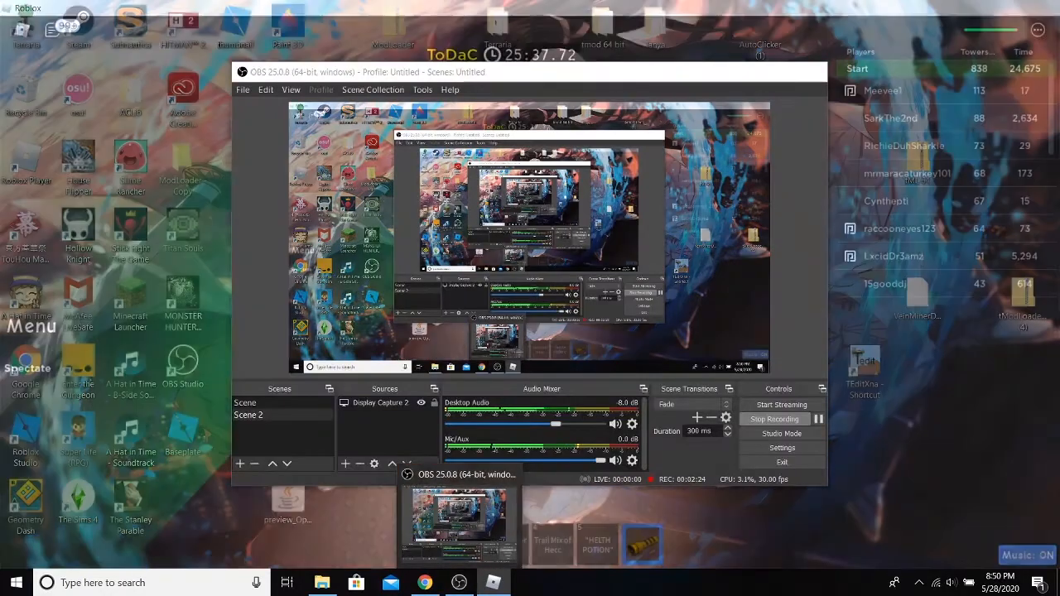
Bring up the OBS Studio window from the taskbar to confirm recording is still running
{"action": "left_click", "coordinate": [493, 582]}
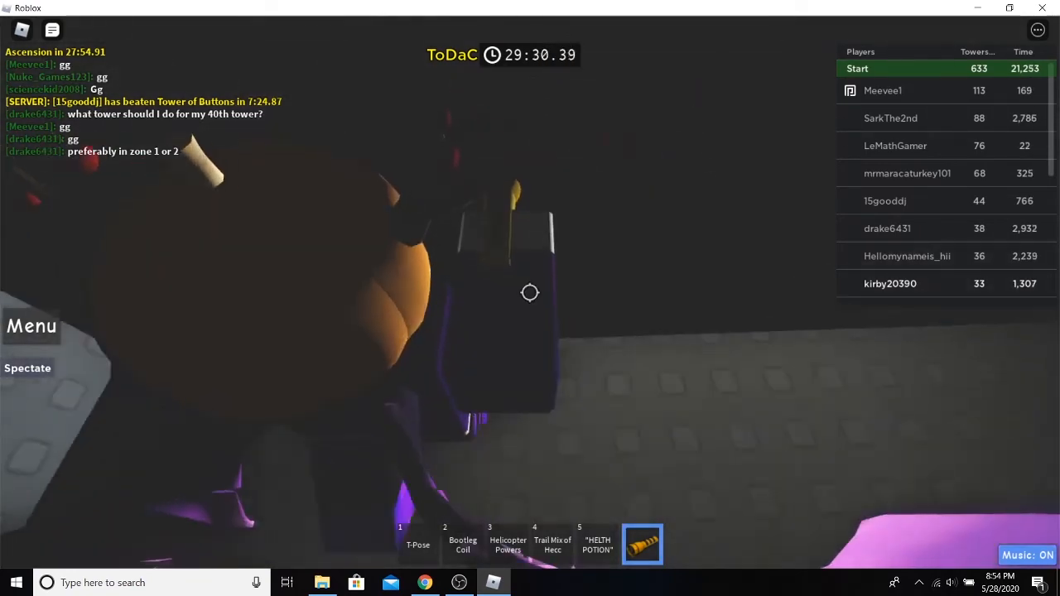
Begin the '/e dance' emote command in chat, reaching '/e danc' so far
{"action": "type", "text": "/e danc"}
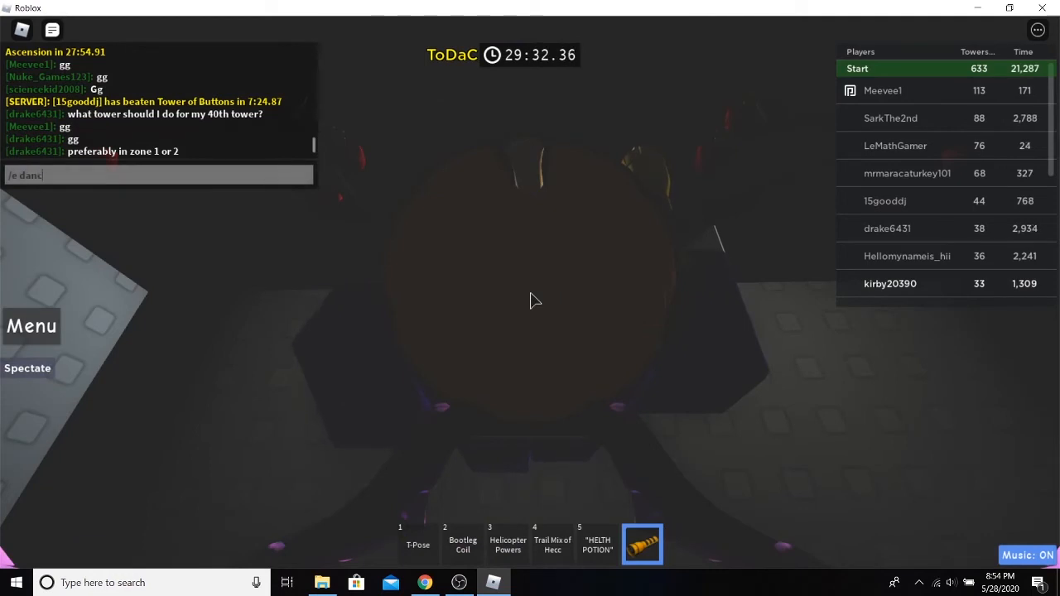